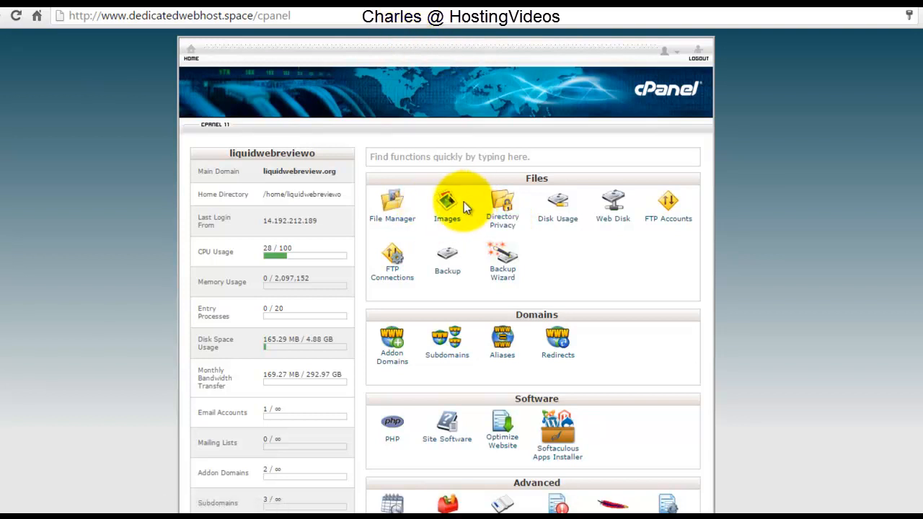
mouse_move(476, 165)
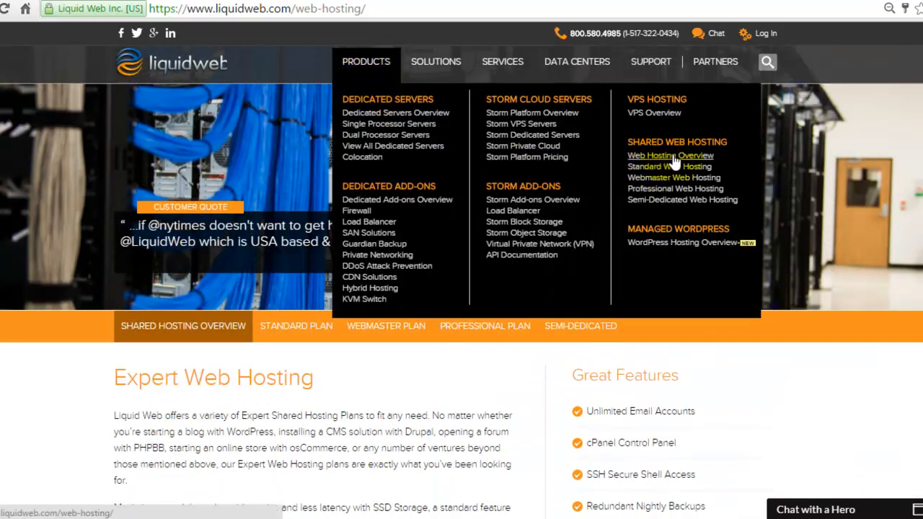
- Scroll the Liquid Web hosting page down to the four shared plan pricing cards
scroll(down, 3)
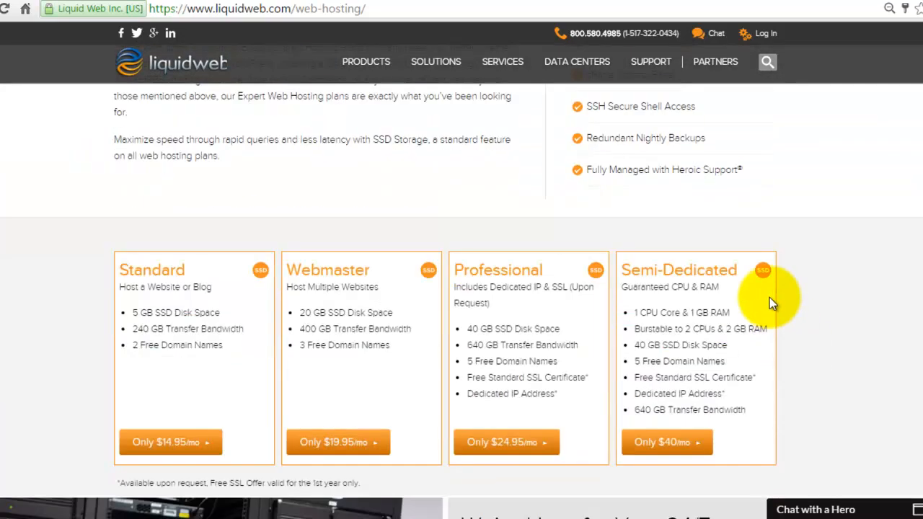
scroll(down, 3)
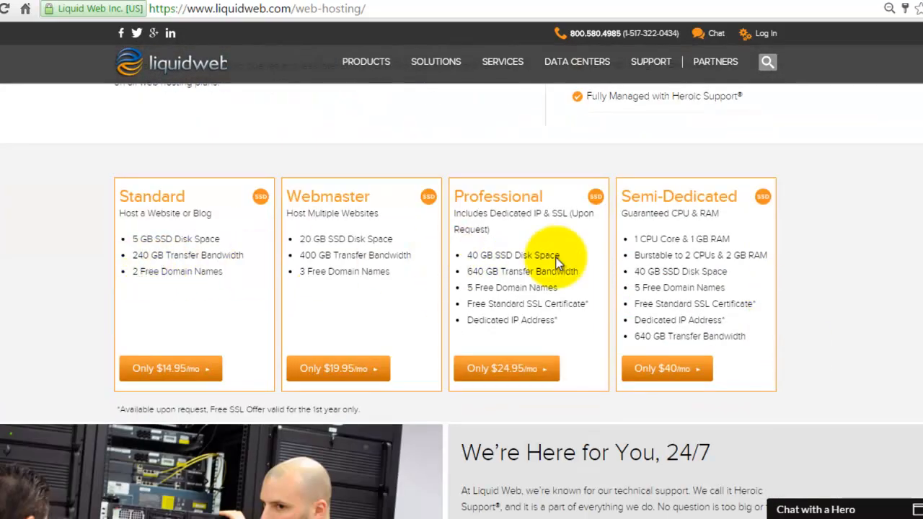
mouse_move(230, 295)
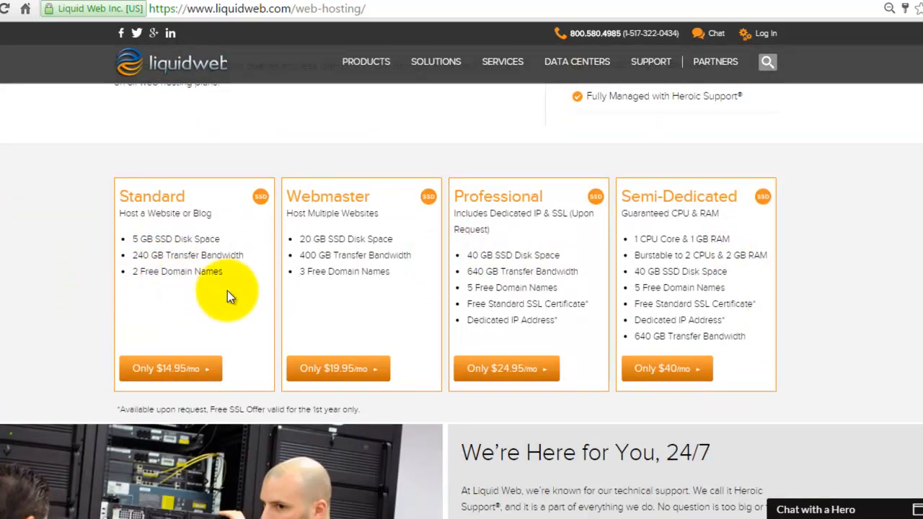
mouse_move(202, 223)
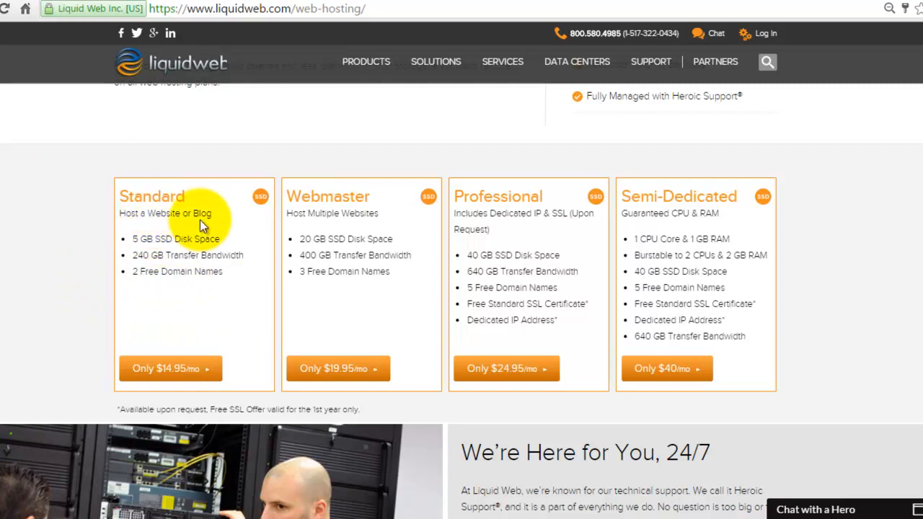
mouse_move(406, 209)
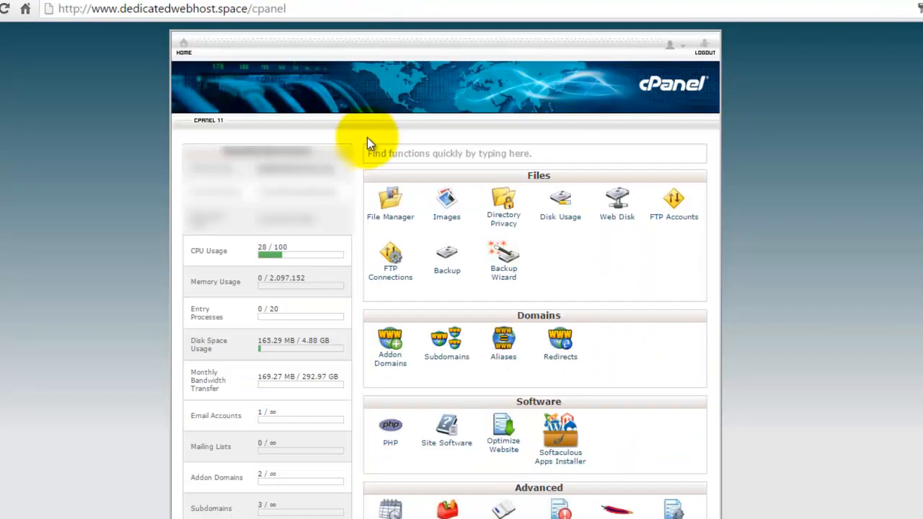
mouse_move(332, 38)
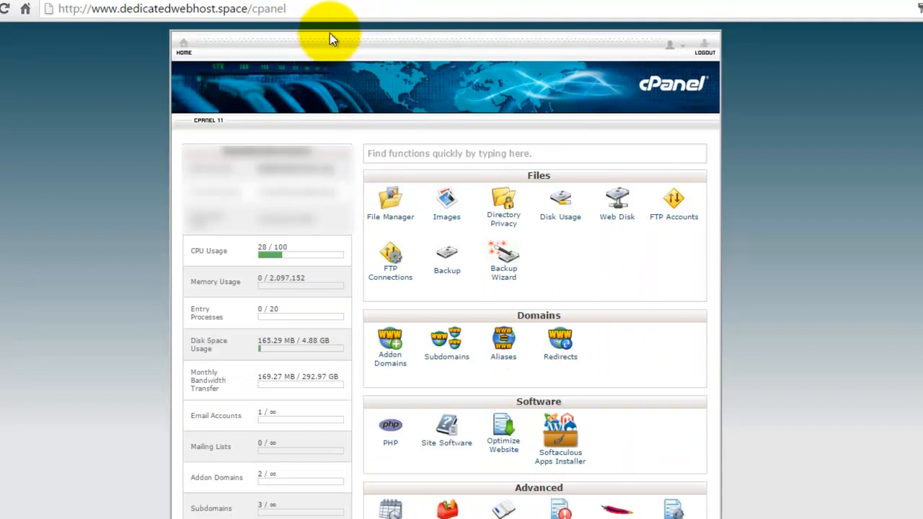
click(173, 8)
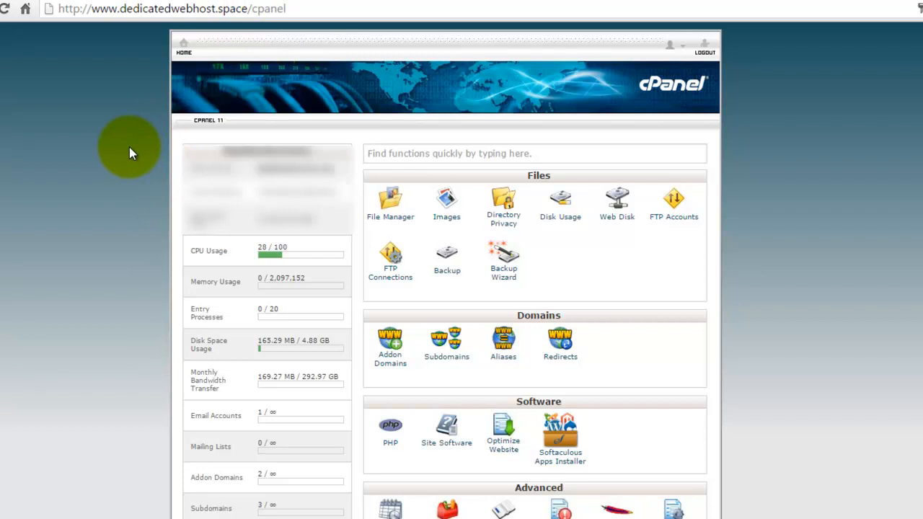
mouse_move(559, 339)
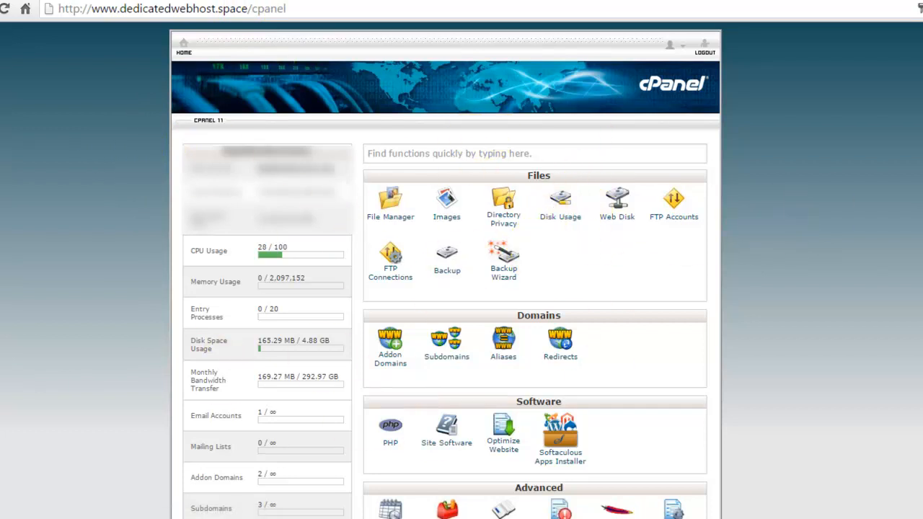
- Scroll the cPanel dashboard down to the Advanced group and Softaculous Apps Installer
scroll(down, 3)
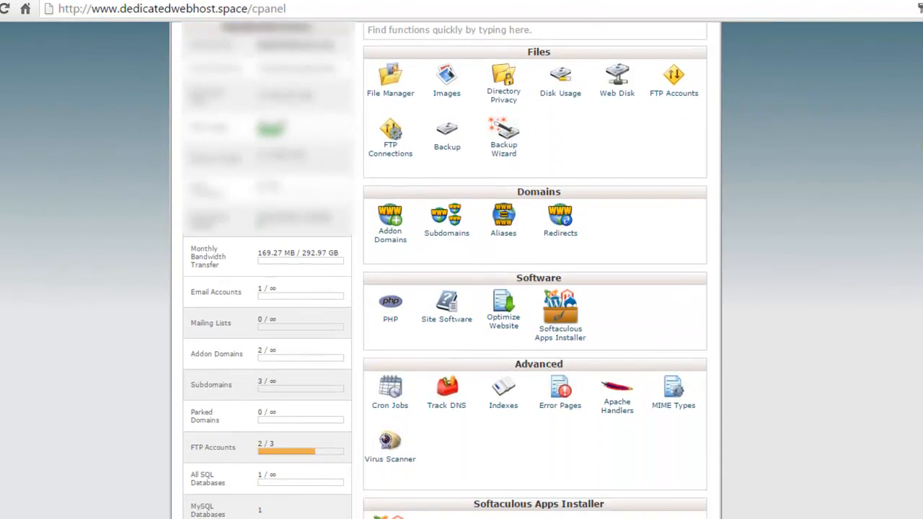
scroll(down, 3)
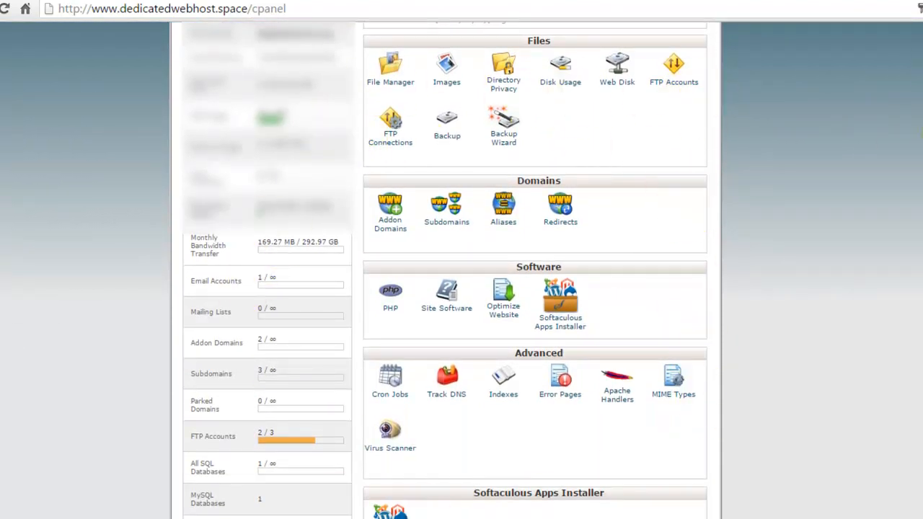
scroll(down, 3)
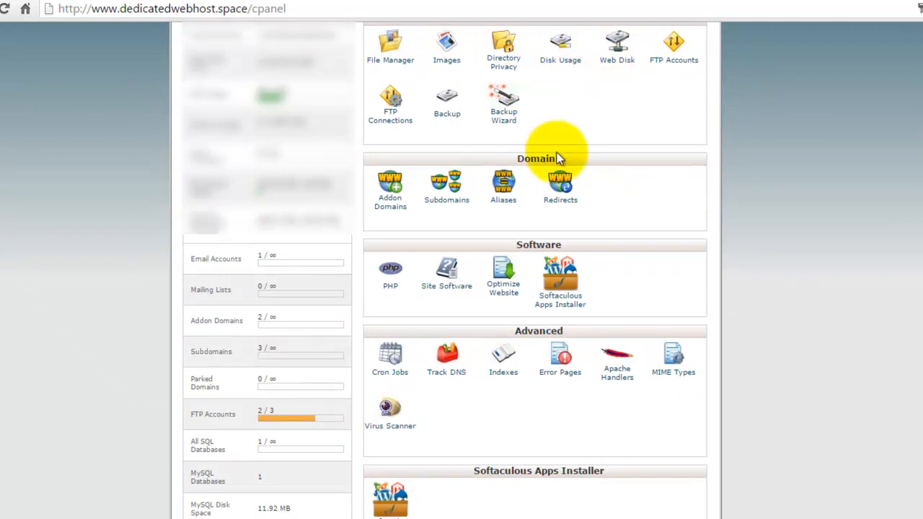
mouse_move(887, 242)
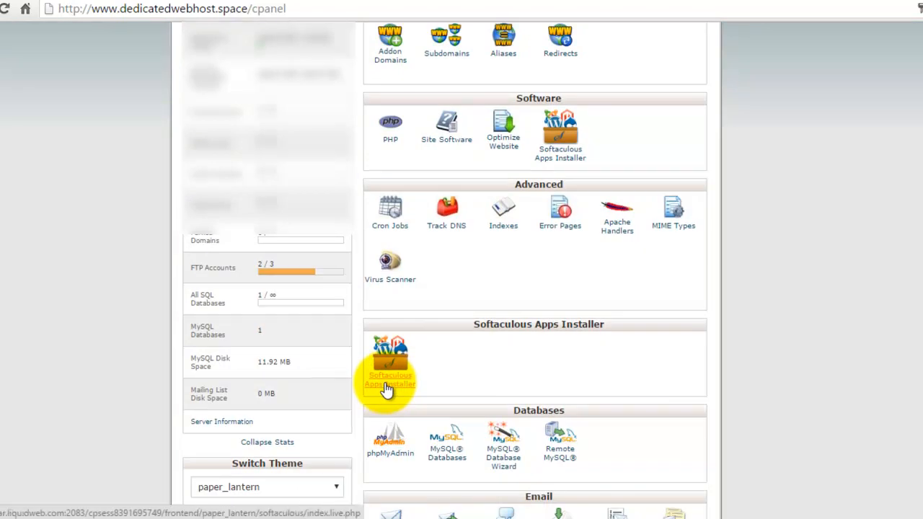
- Launch Softaculous and start a WordPress install for liquidwebreview.org in directory wp
click(389, 380)
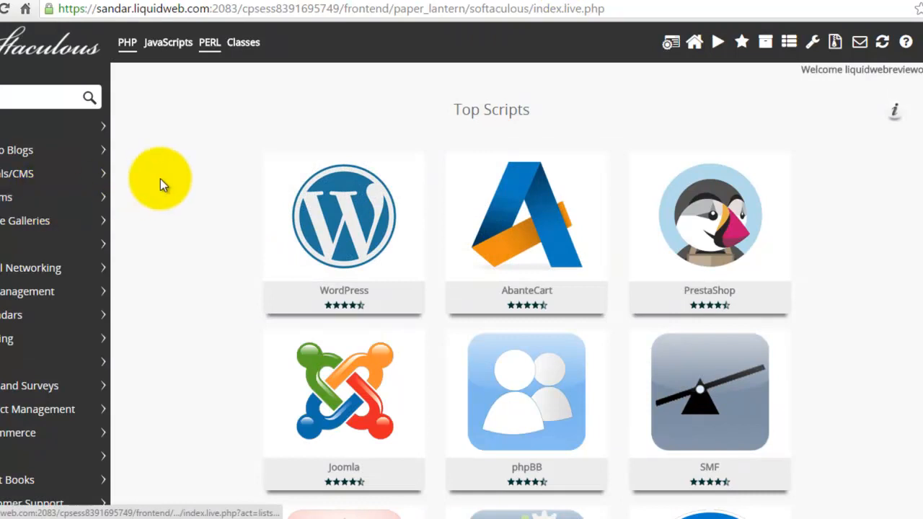
scroll(down, 3)
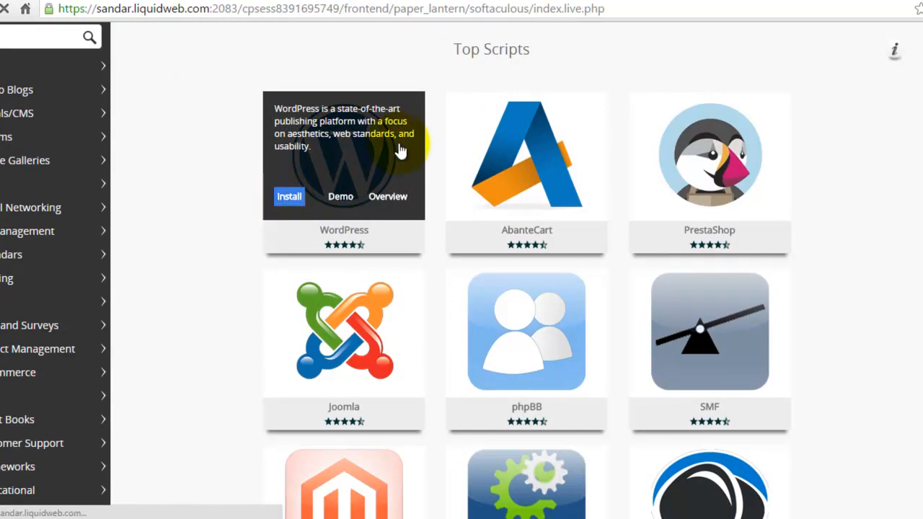
click(288, 196)
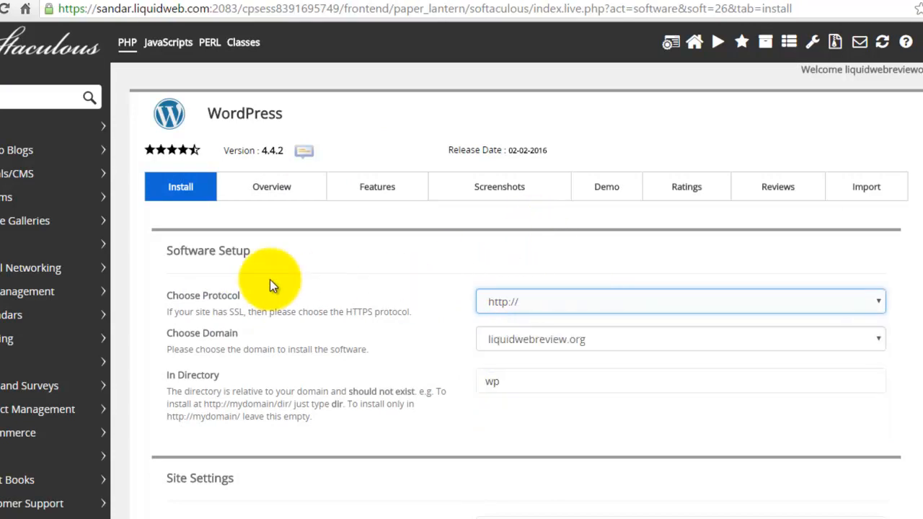
mouse_move(727, 147)
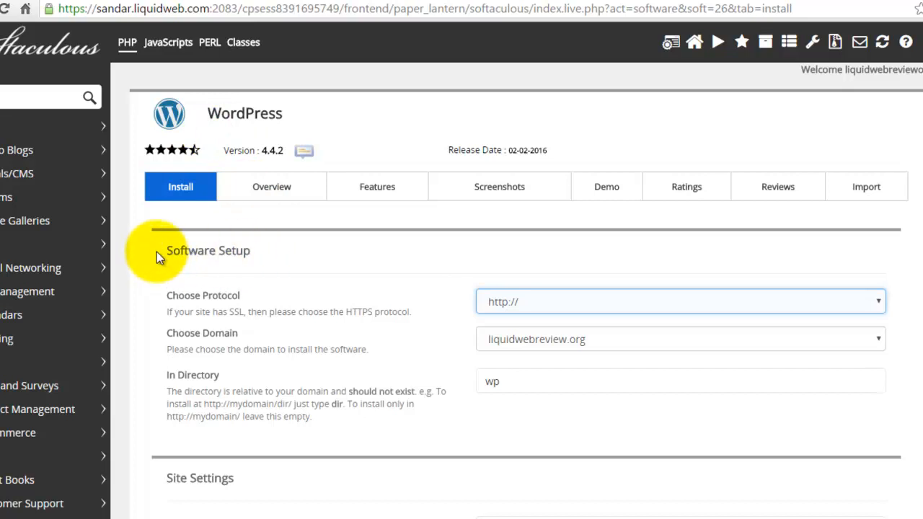
mouse_move(167, 258)
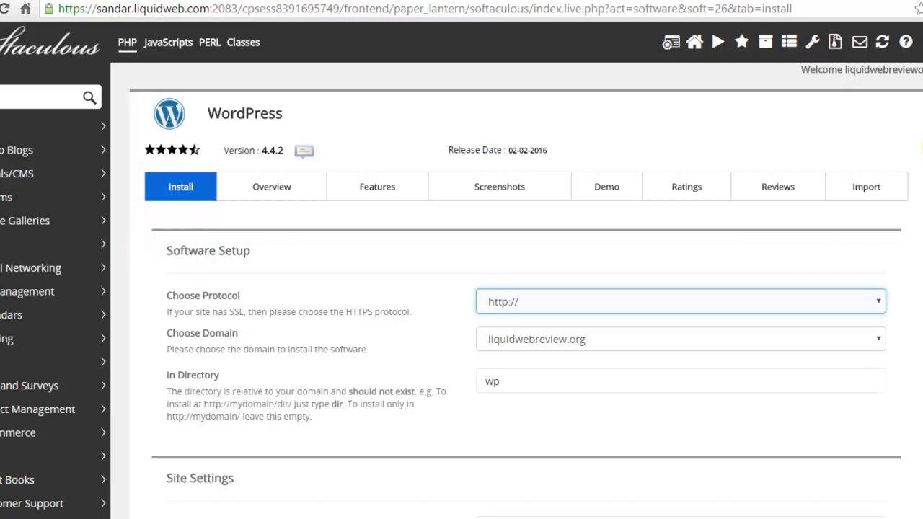
scroll(down, 3)
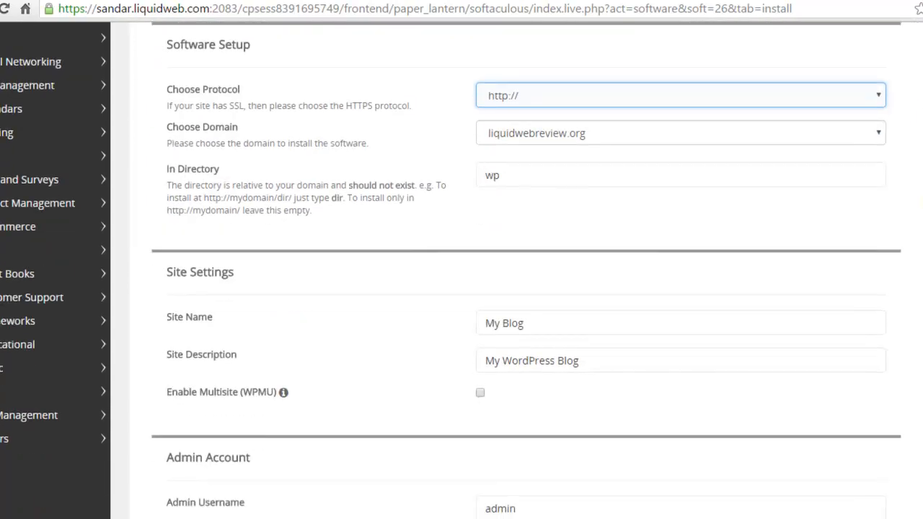
scroll(down, 3)
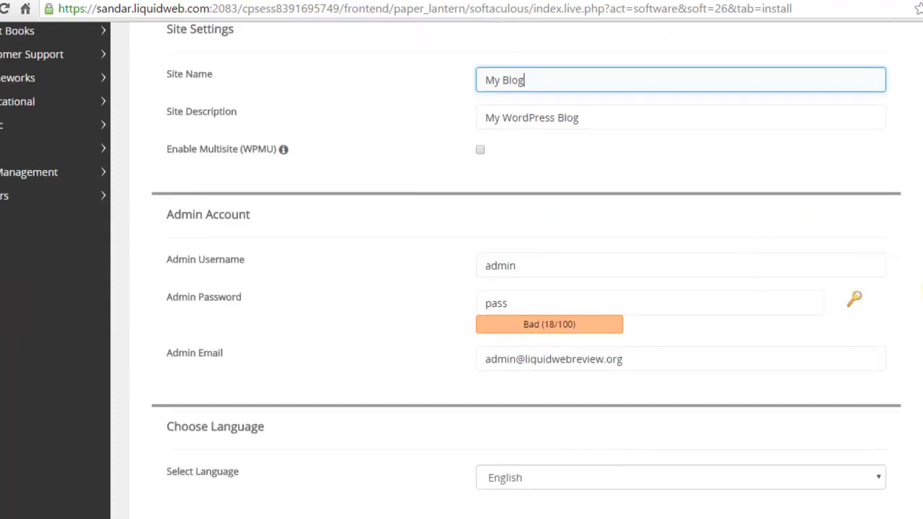
scroll(down, 3)
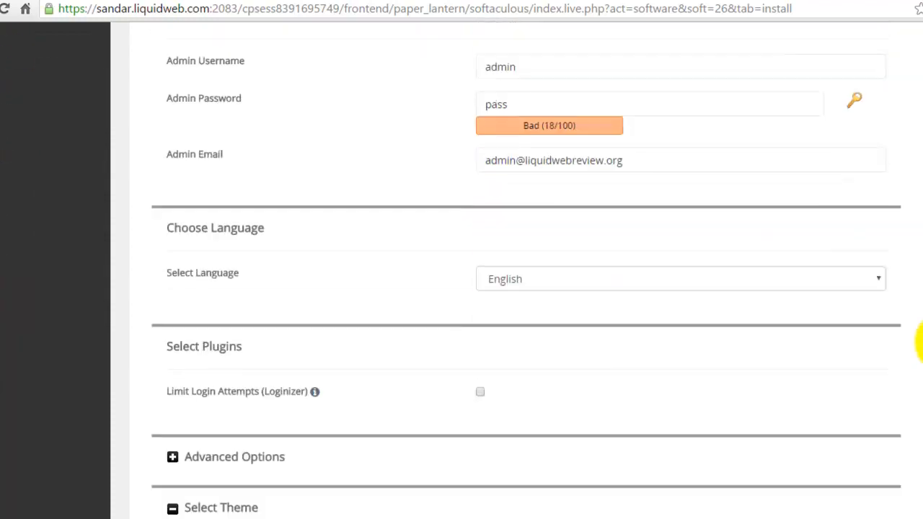
scroll(down, 3)
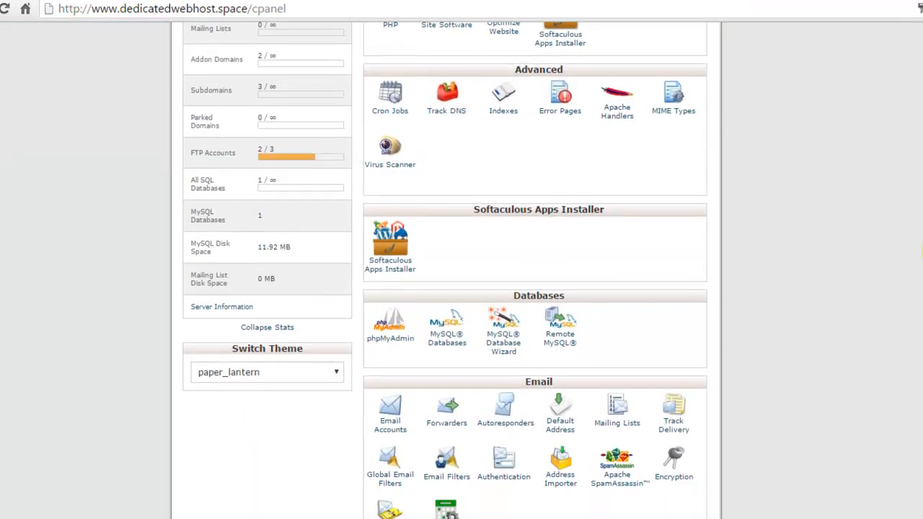
mouse_move(390, 151)
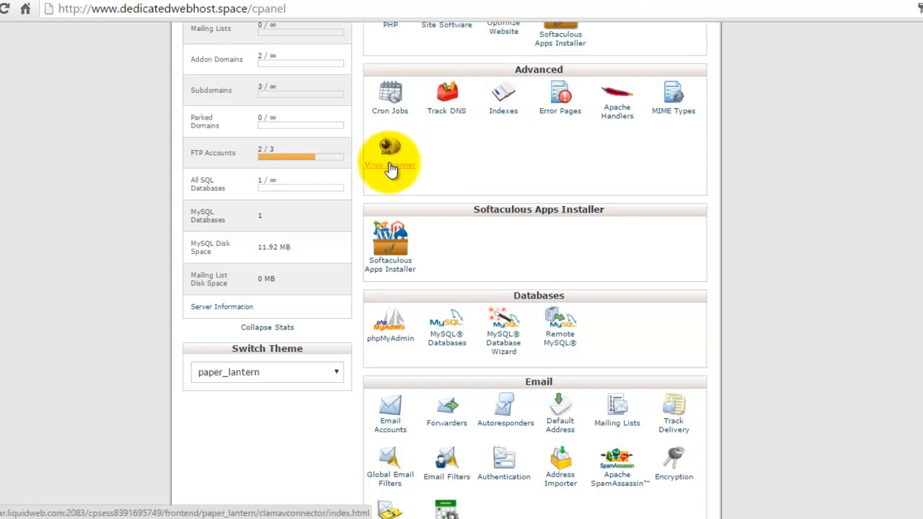
scroll(down, 3)
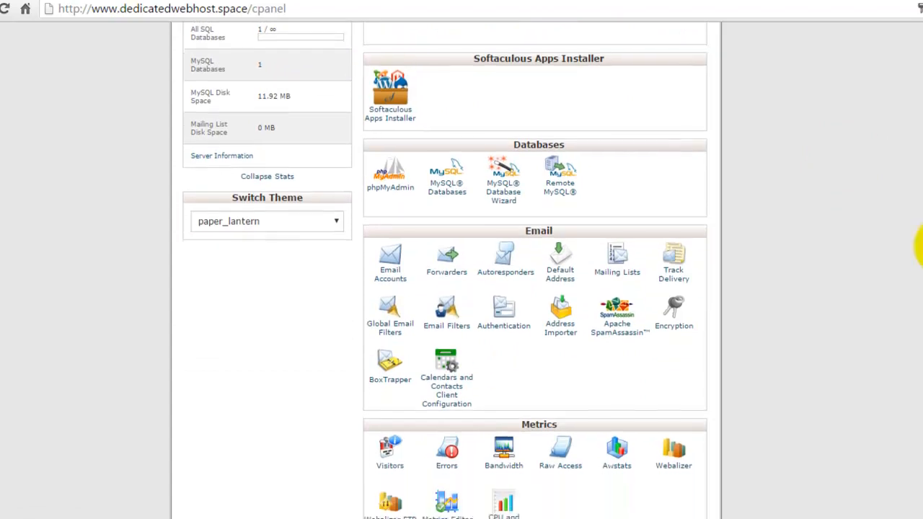
scroll(down, 3)
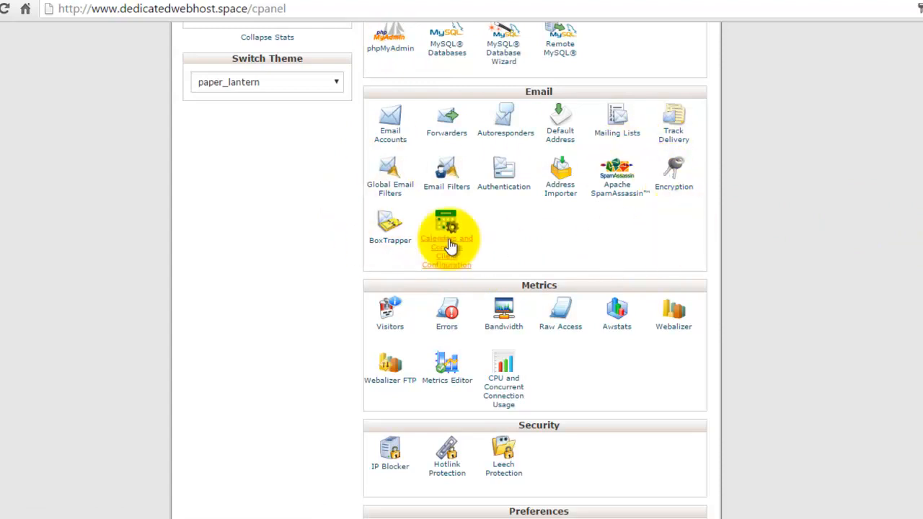
mouse_move(617, 188)
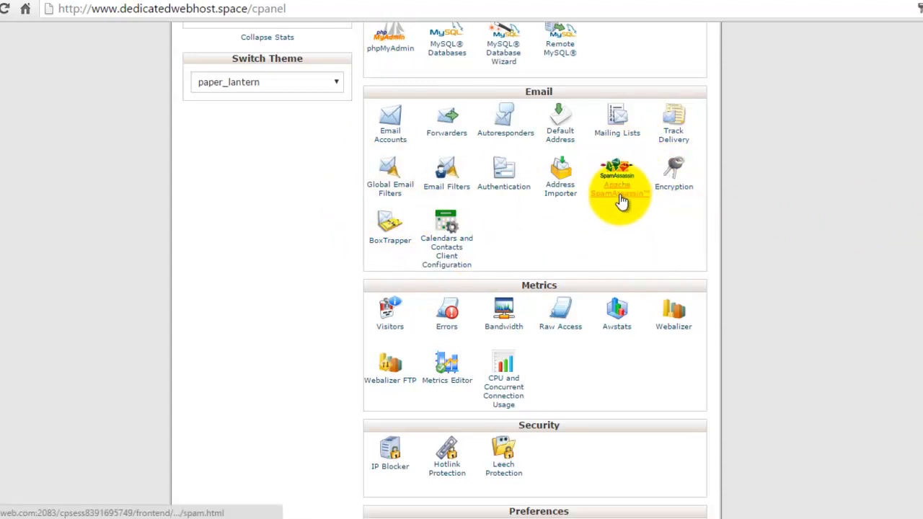
mouse_move(603, 194)
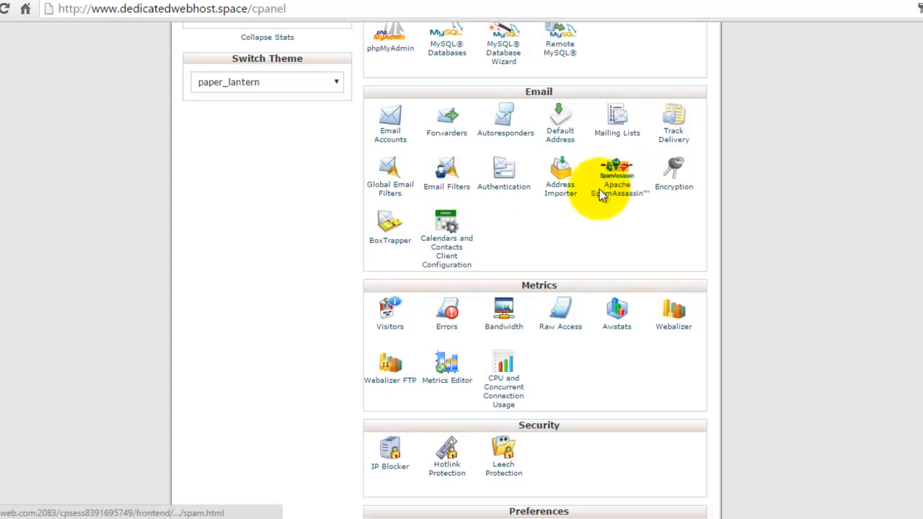
mouse_move(390, 239)
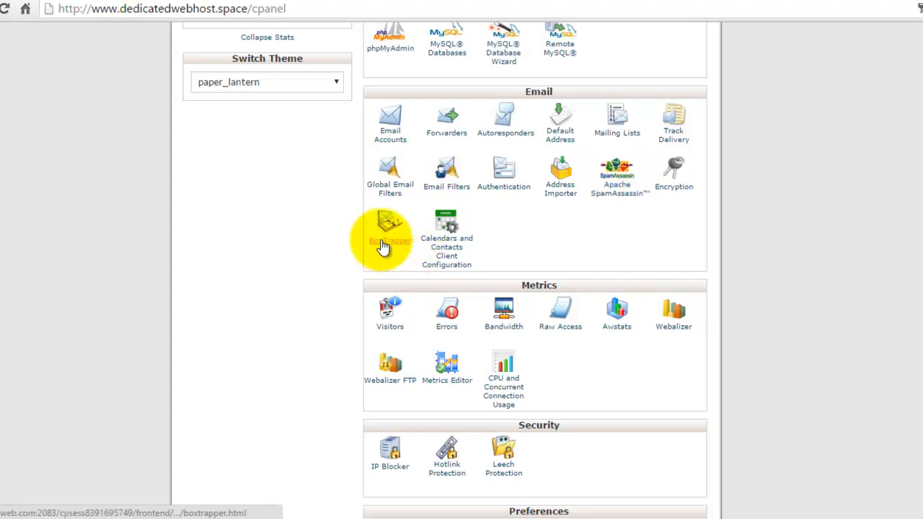
mouse_move(617, 188)
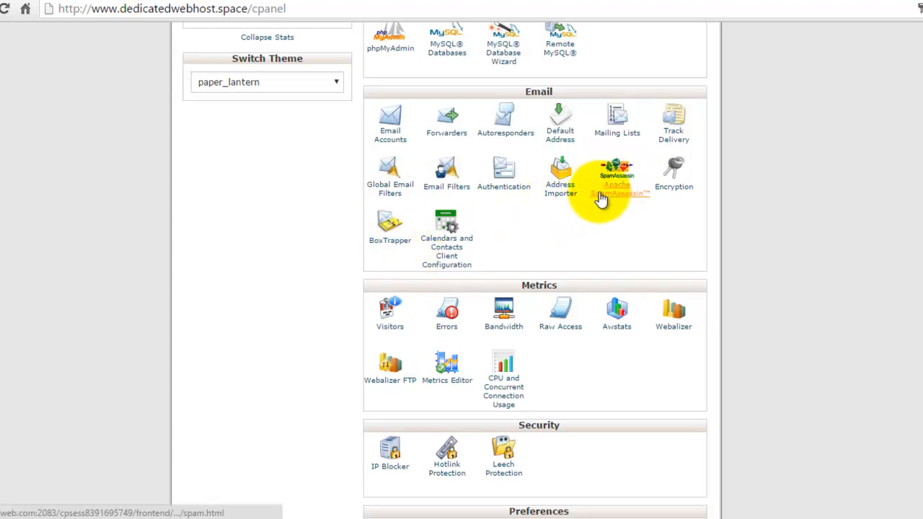
scroll(down, 3)
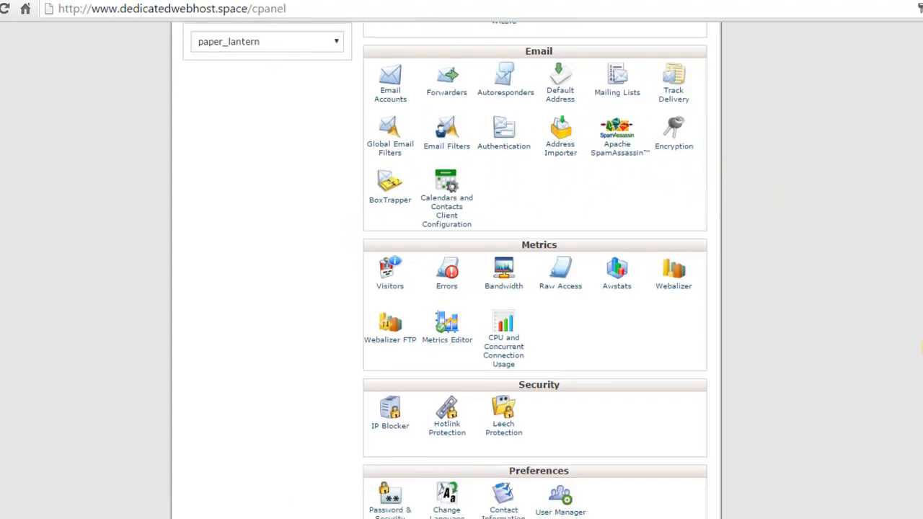
scroll(down, 3)
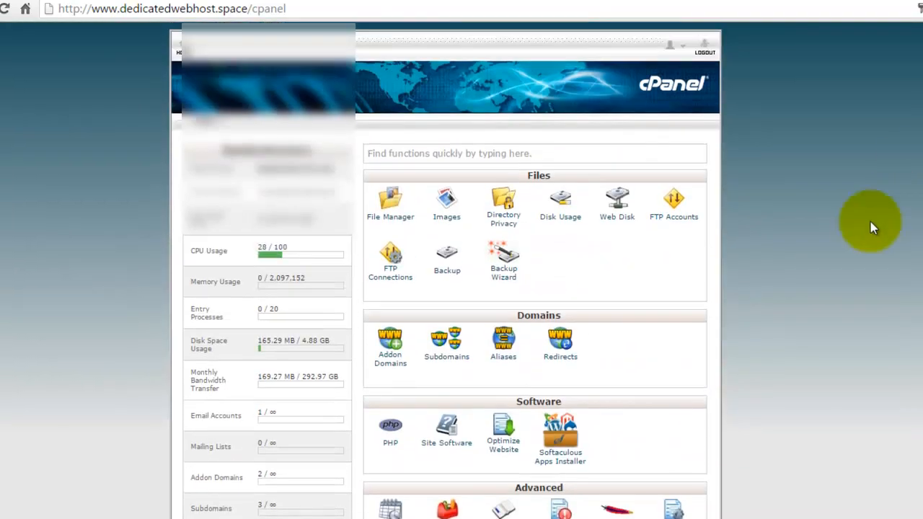
mouse_move(202, 209)
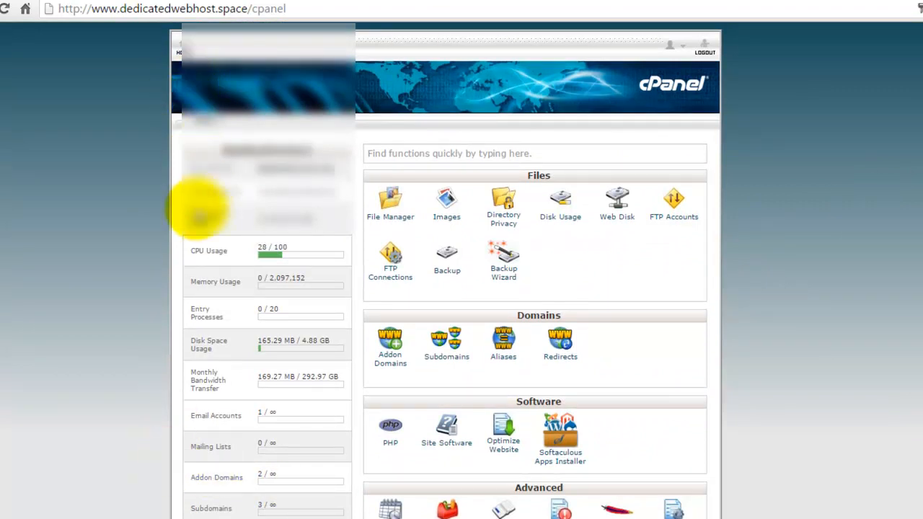
mouse_move(848, 440)
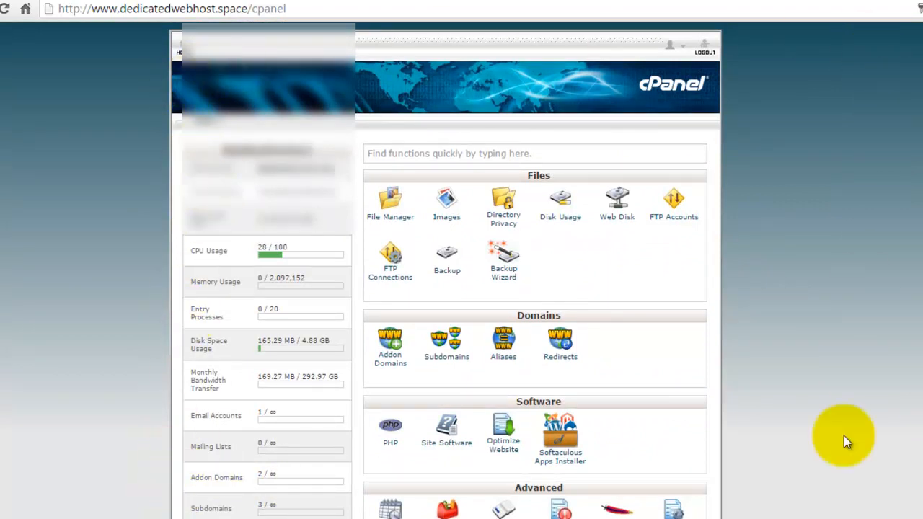
mouse_move(777, 346)
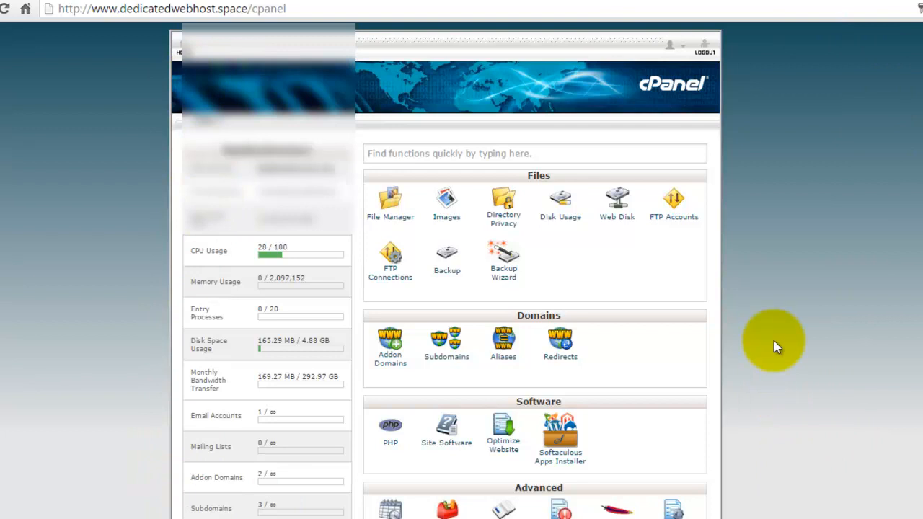
mouse_move(755, 320)
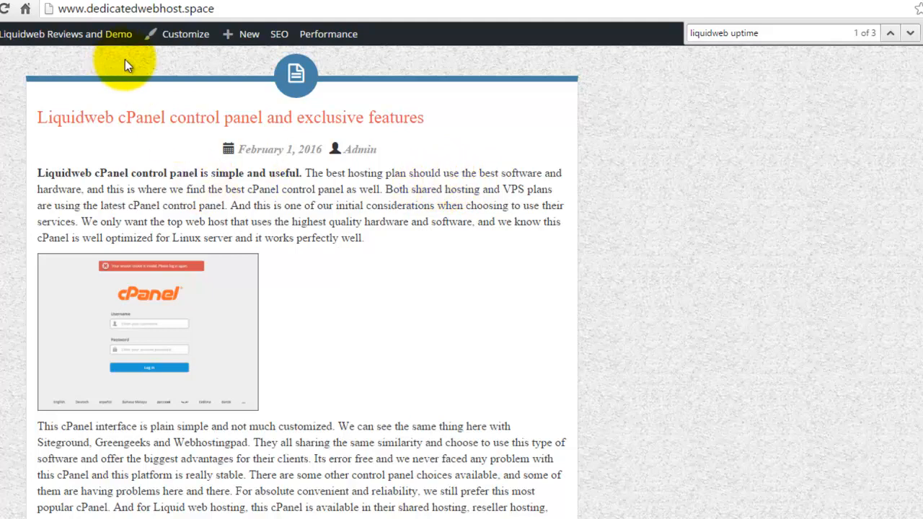
mouse_move(402, 238)
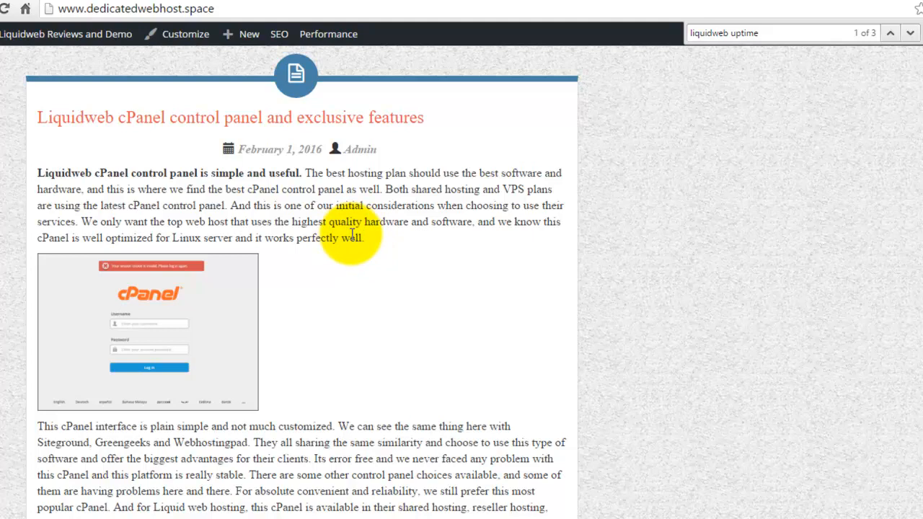
- Scroll the cPanel review article down through the webmail overview to the addon-domain how-to
scroll(down, 3)
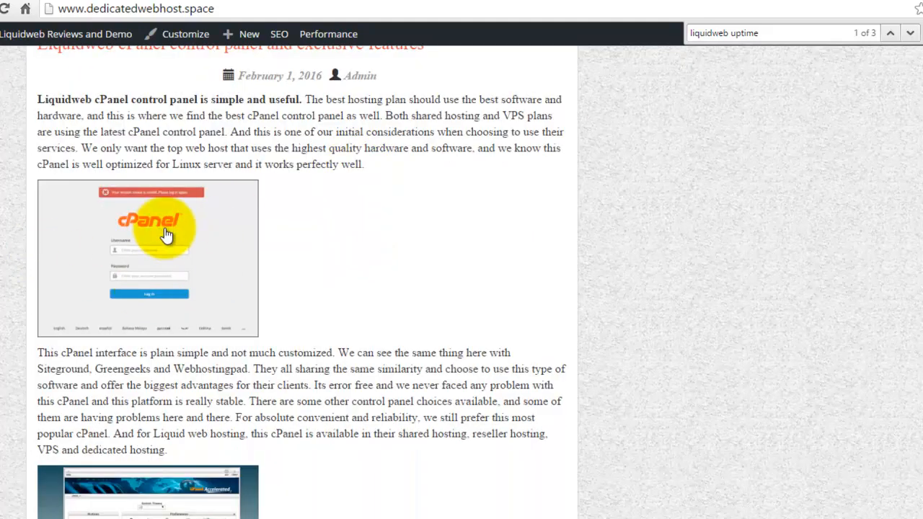
scroll(down, 3)
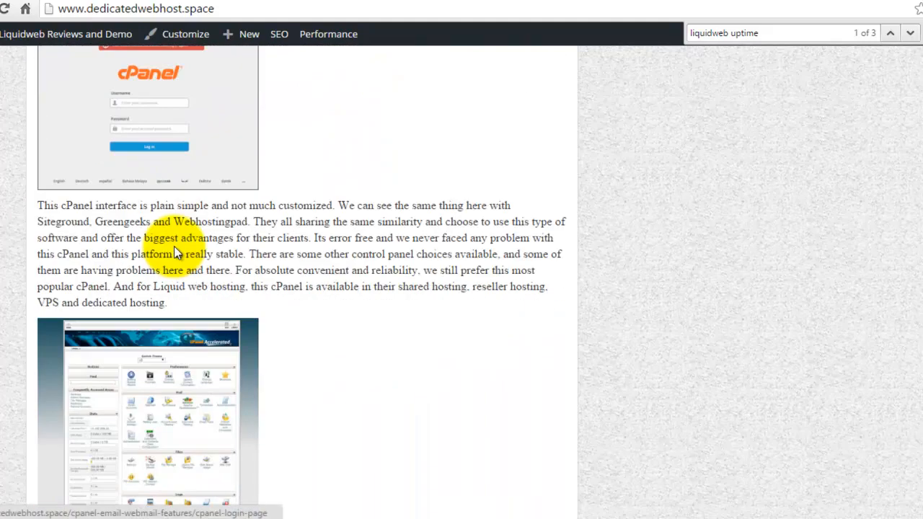
scroll(down, 3)
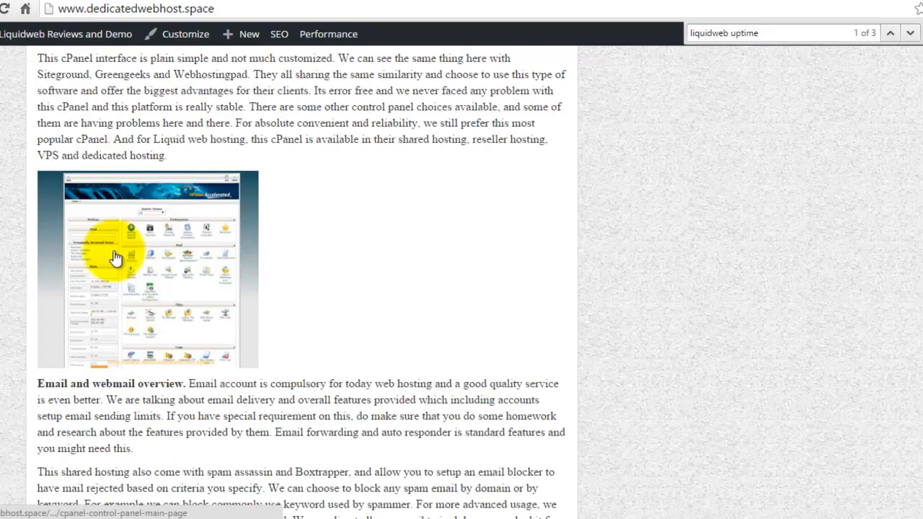
scroll(down, 3)
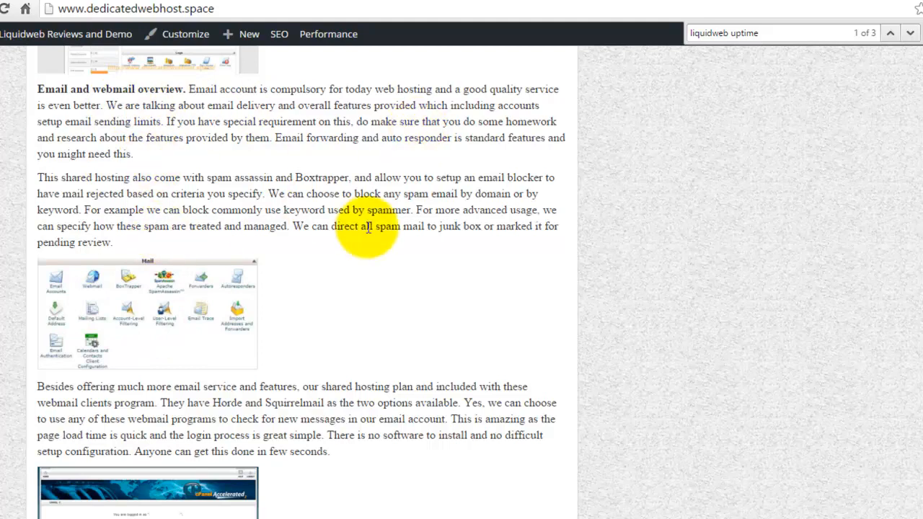
scroll(down, 3)
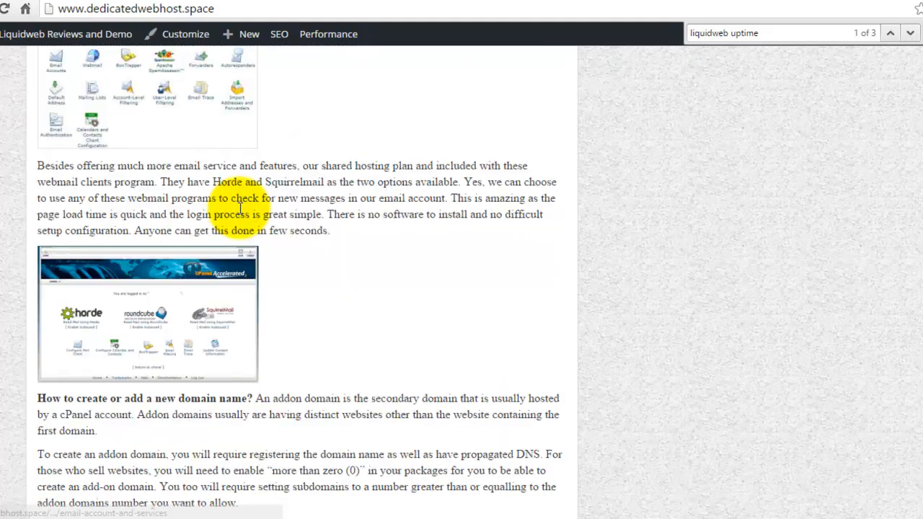
scroll(down, 3)
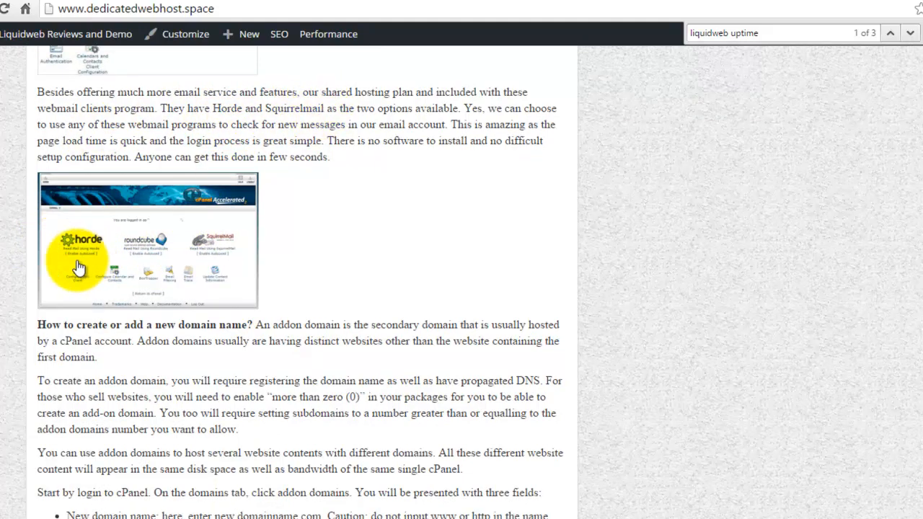
mouse_move(164, 281)
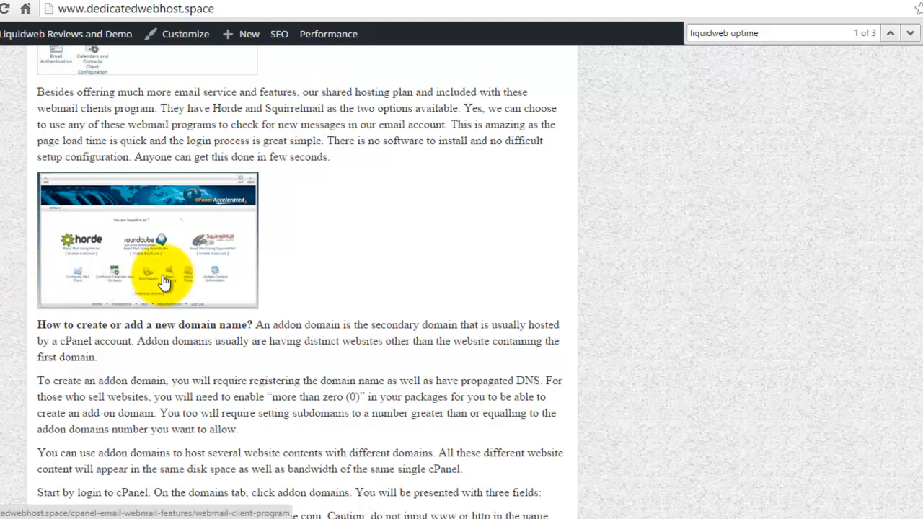
scroll(down, 3)
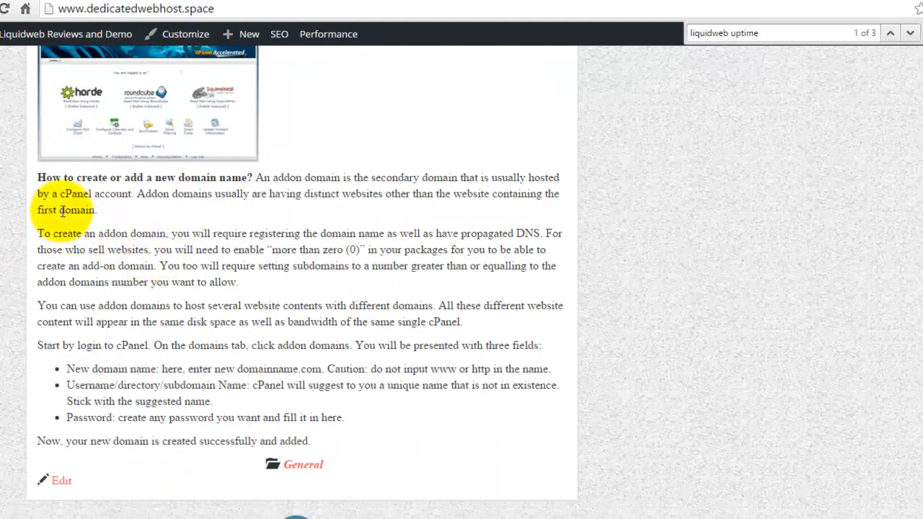
drag(75, 178, 248, 178)
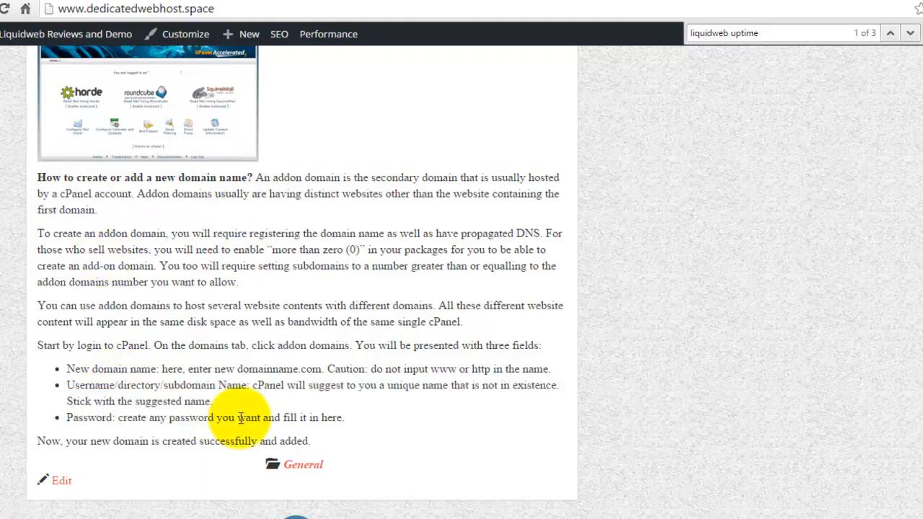
mouse_move(287, 297)
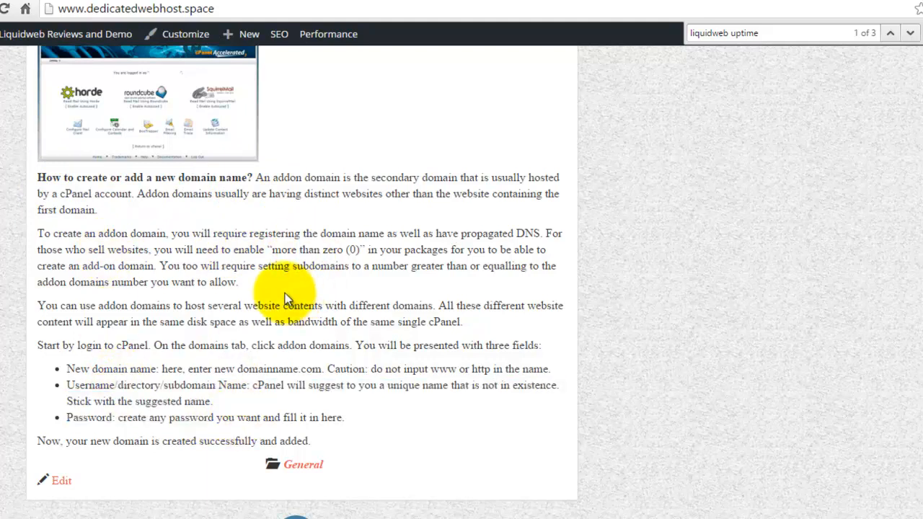
mouse_move(425, 295)
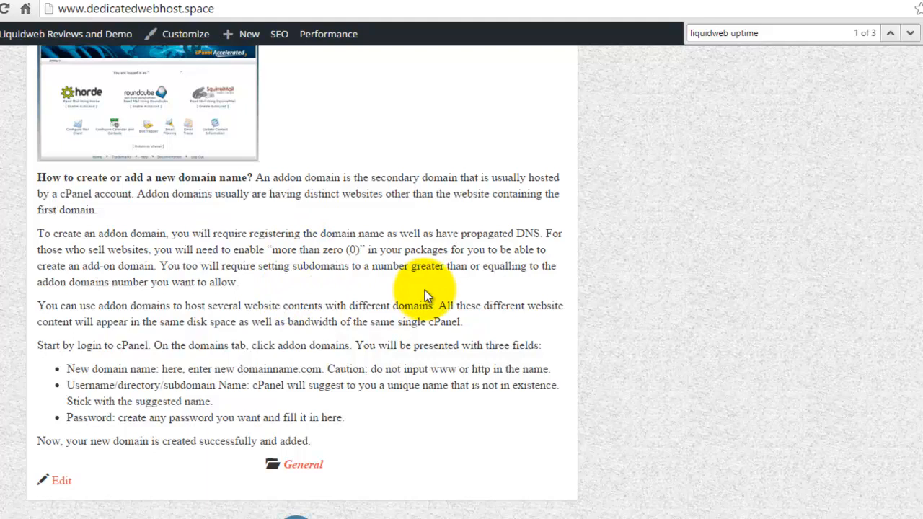
mouse_move(424, 260)
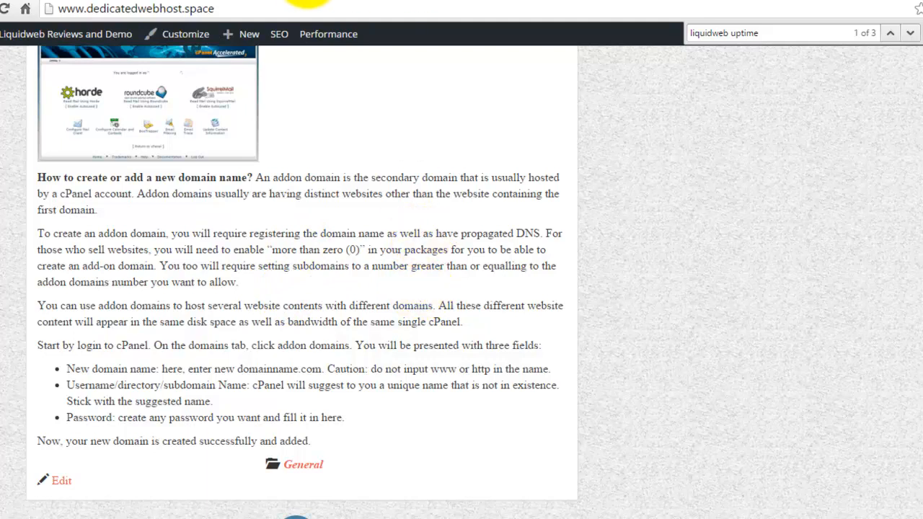
scroll(up, 3)
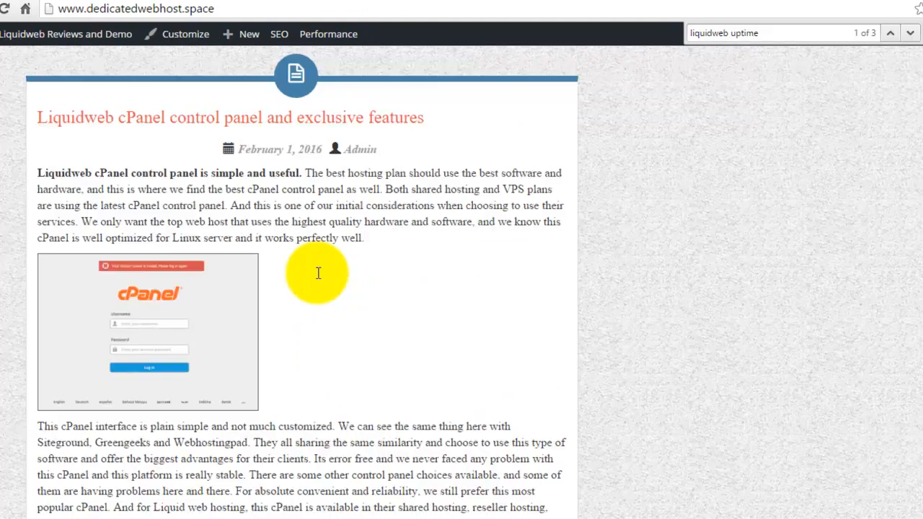